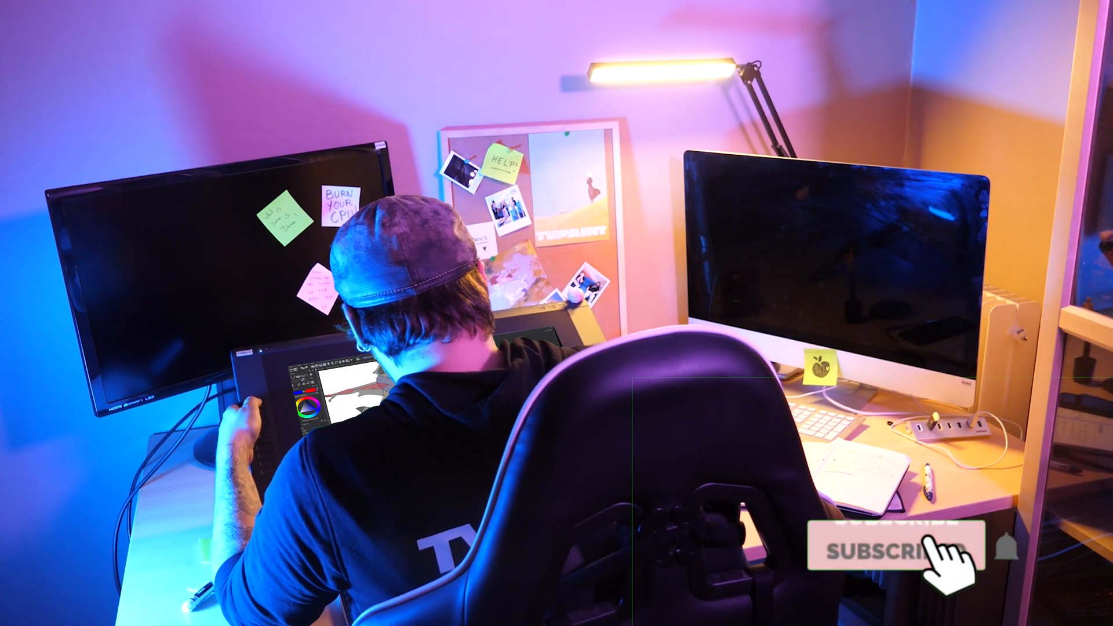
pyautogui.click(890, 552)
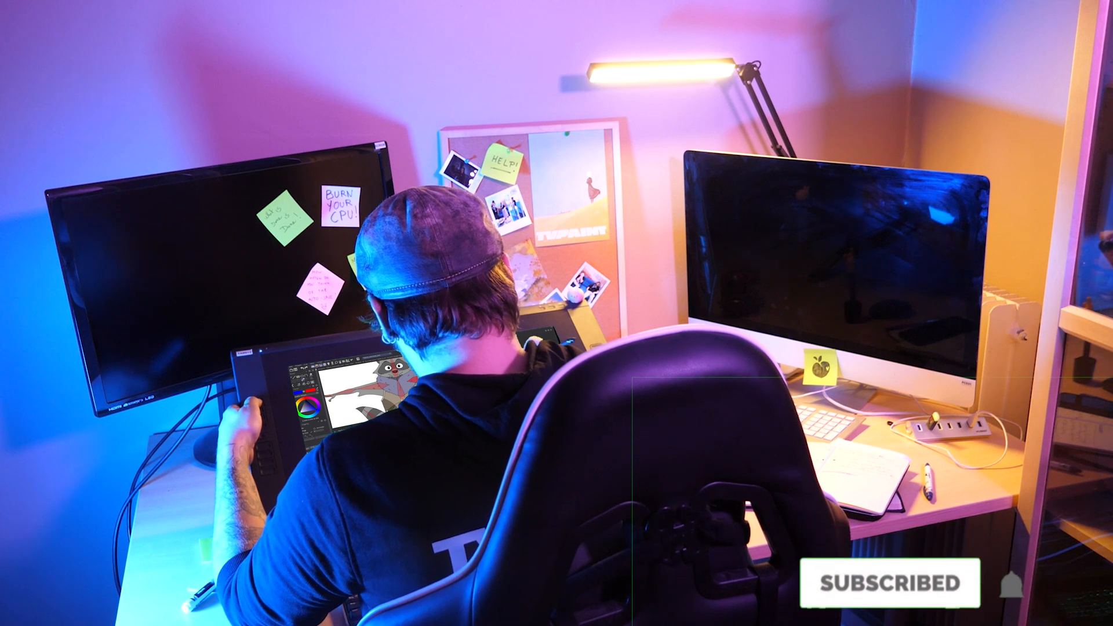